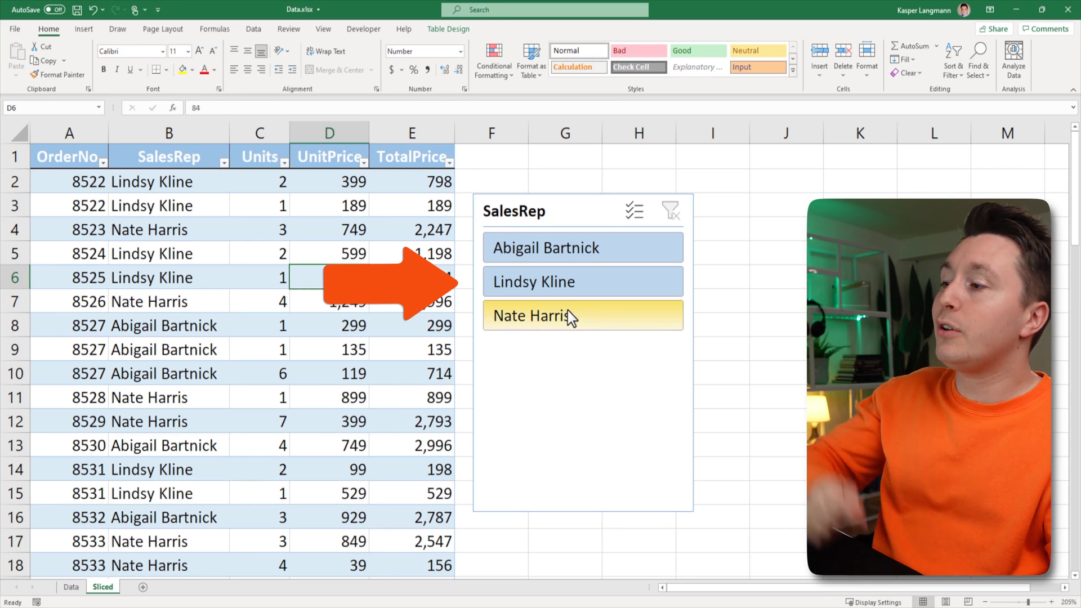
# Step: Switch to the Data sheet and select a cell in the sales list
pyautogui.click(546, 248)
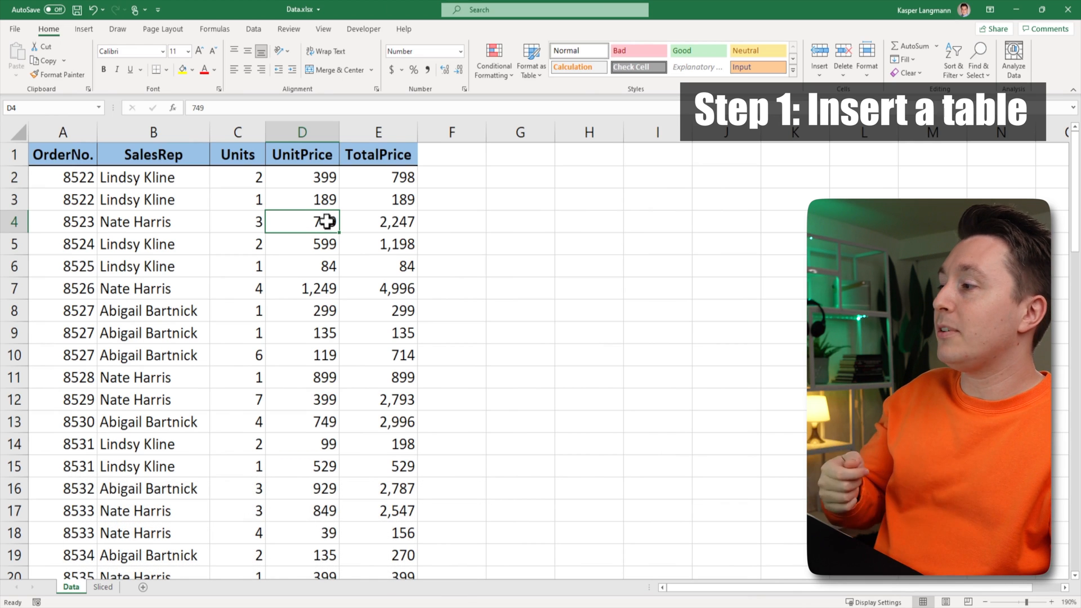
pyautogui.moveTo(289, 258)
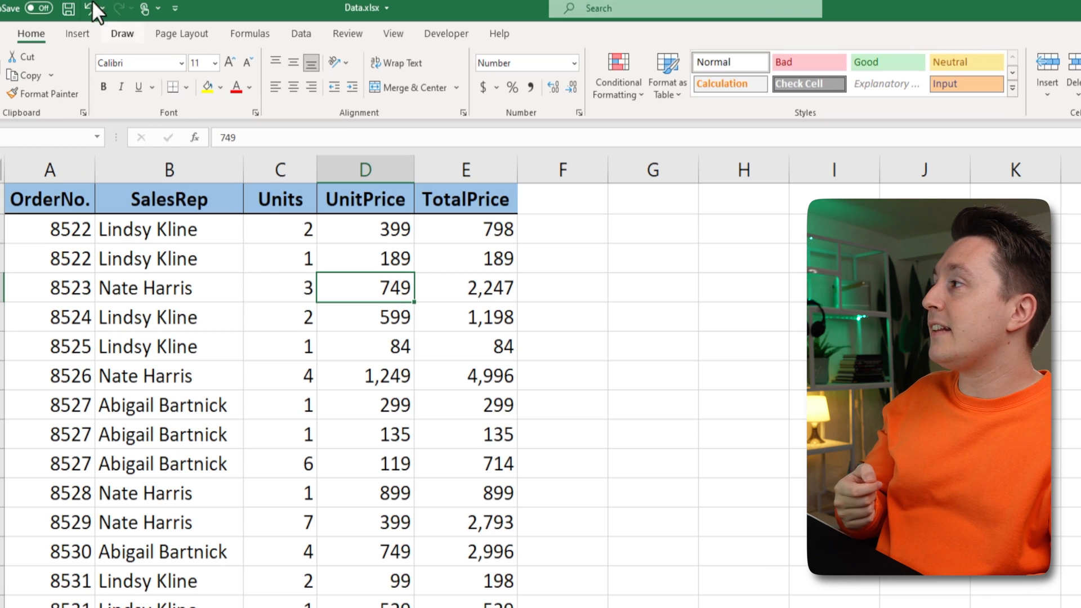
# Step: Convert A1:E69 into an Excel table, keeping 'My table has headers' checked
pyautogui.click(77, 33)
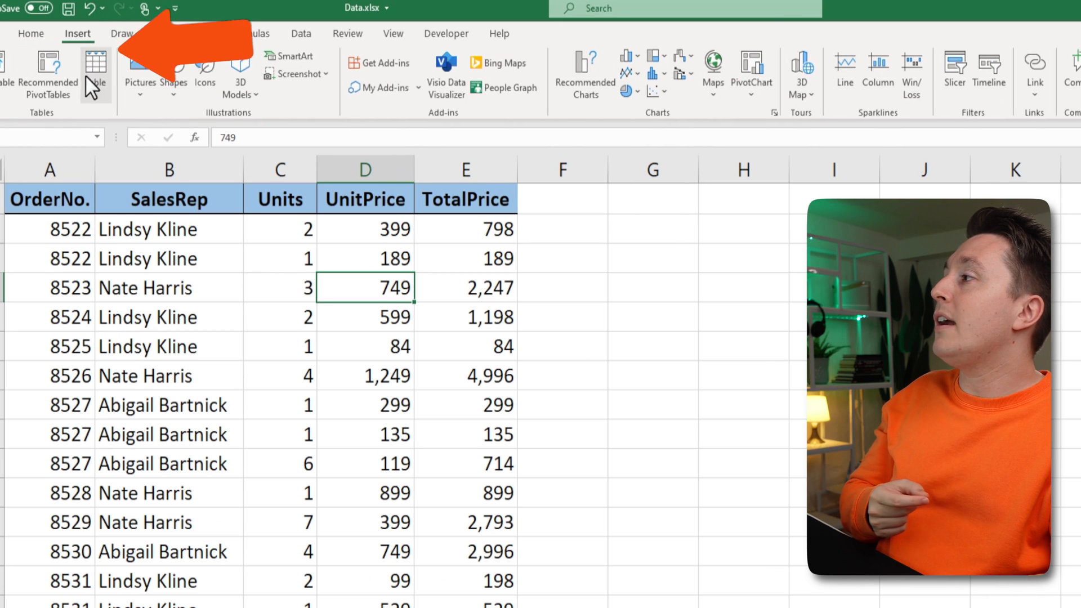
pyautogui.click(95, 73)
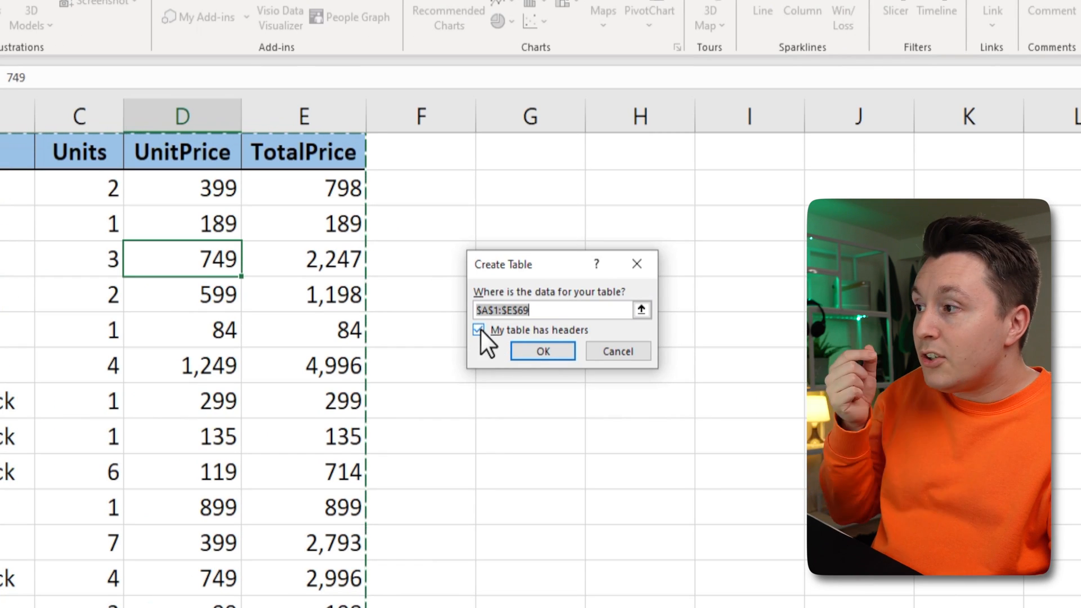
pyautogui.click(542, 351)
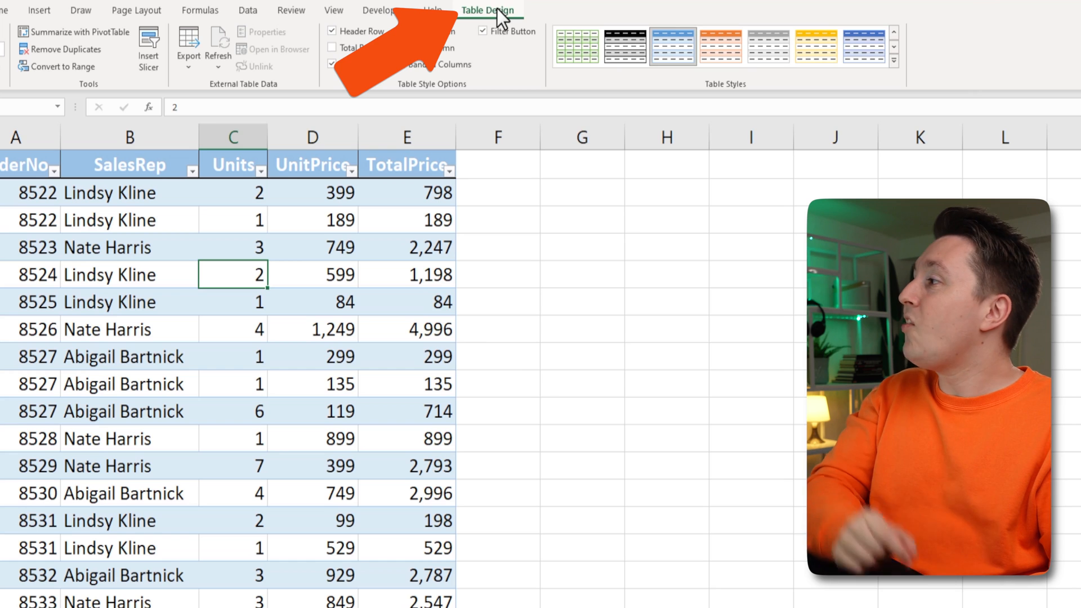
# Step: Insert a slicer for the SalesRep field beside the sales table
pyautogui.click(148, 43)
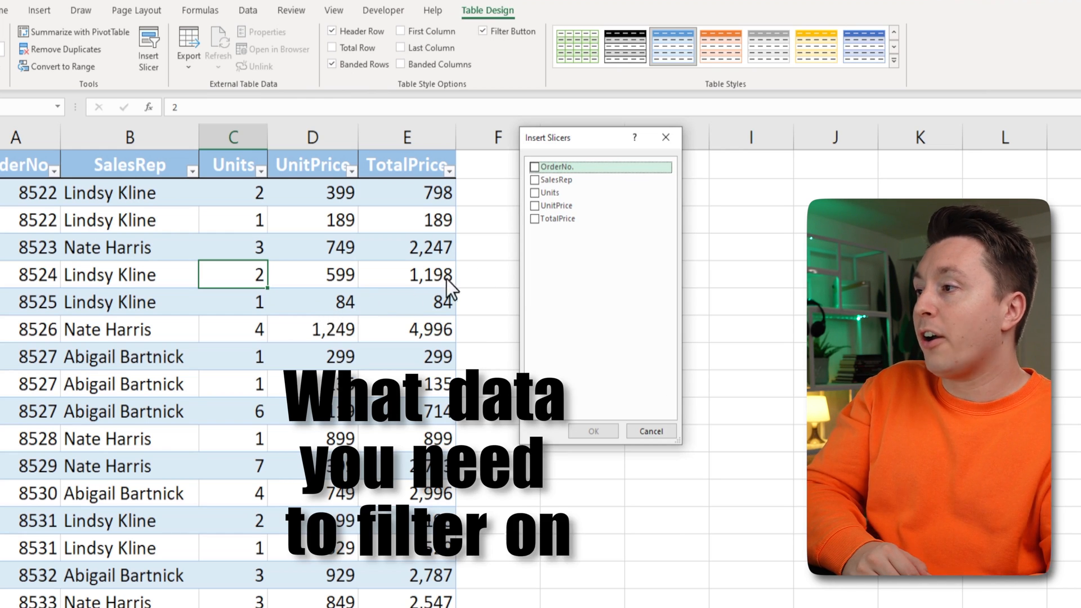
pyautogui.click(535, 180)
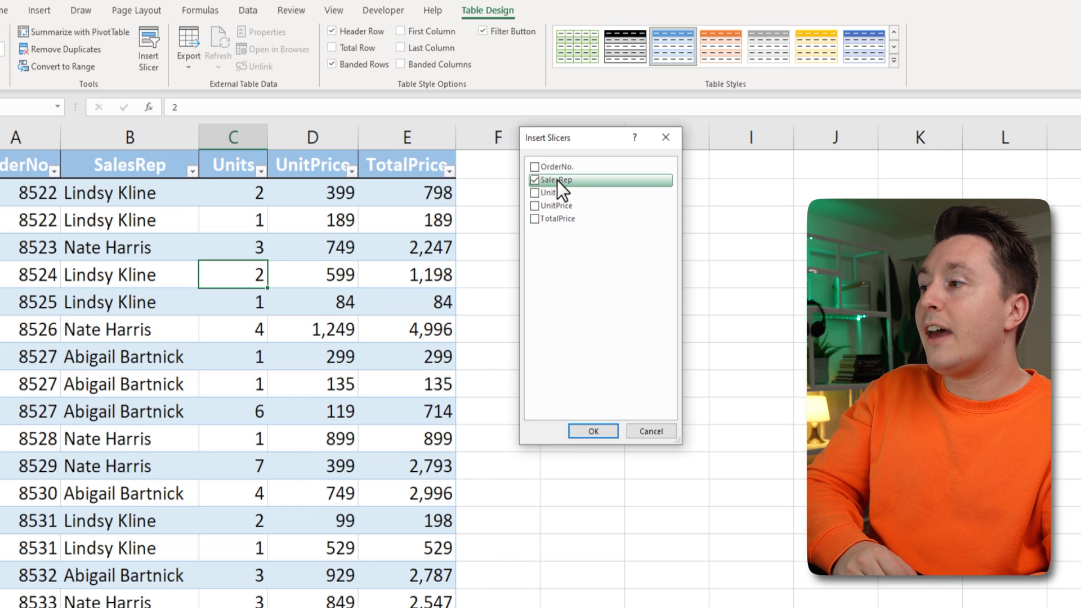
pyautogui.click(591, 431)
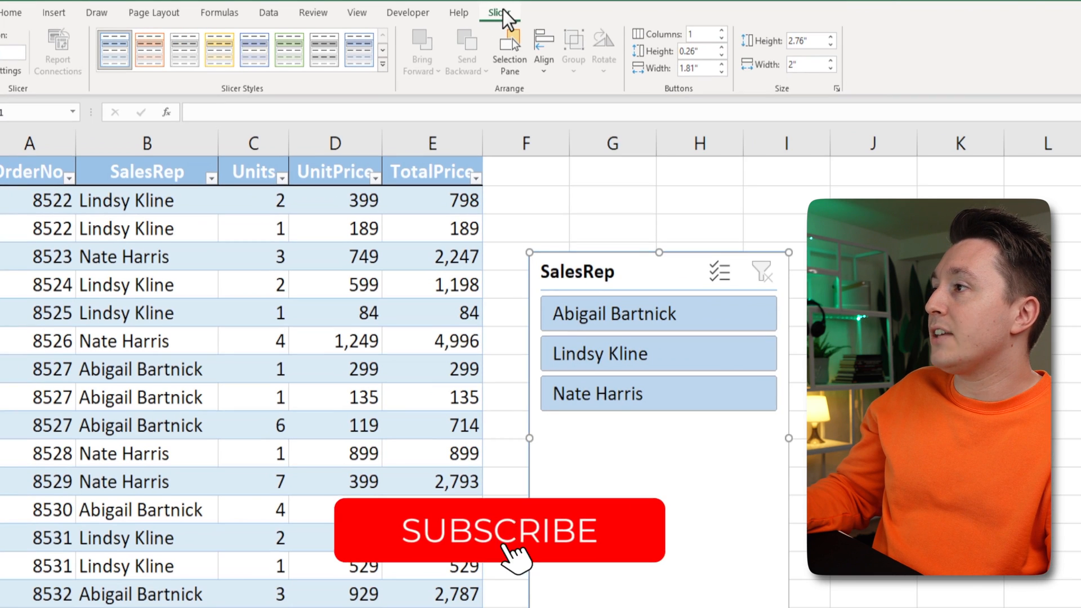
# Step: Apply an orange slicer style and review Slicer Settings without changes
pyautogui.click(383, 68)
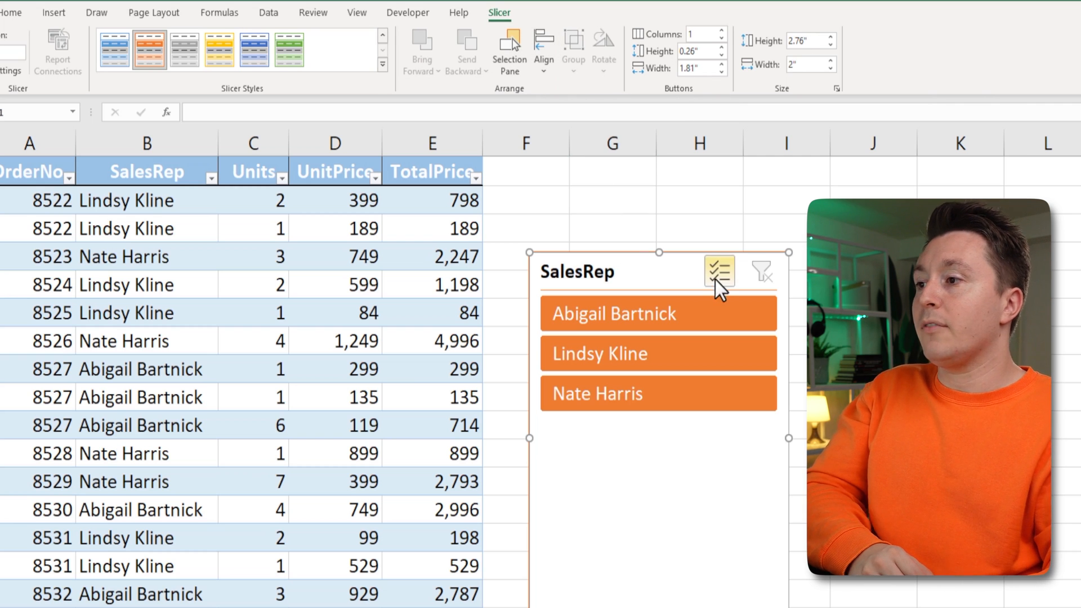
pyautogui.click(719, 271)
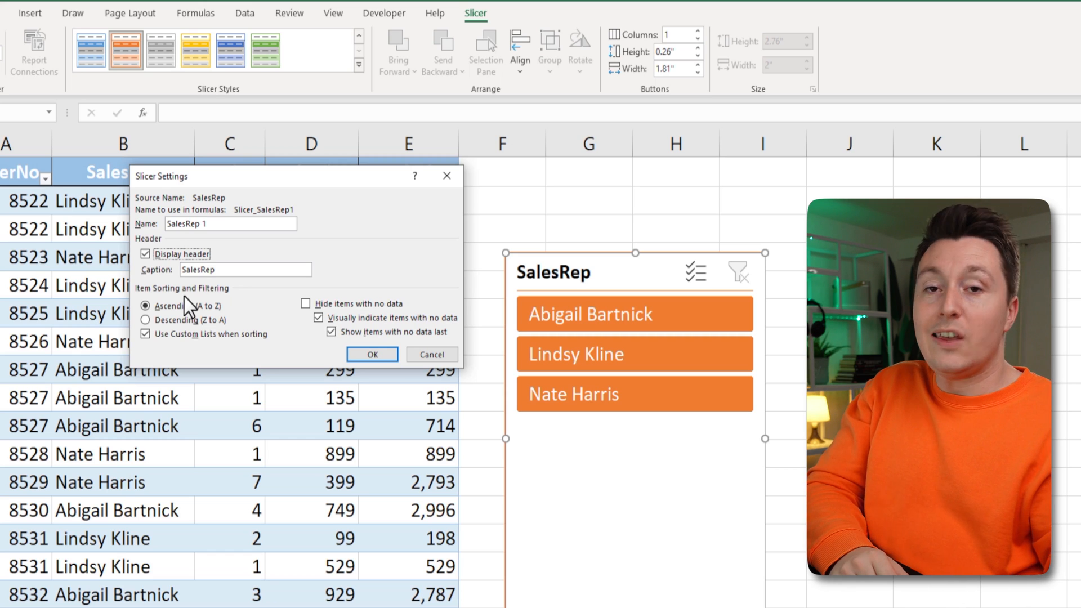
pyautogui.click(371, 354)
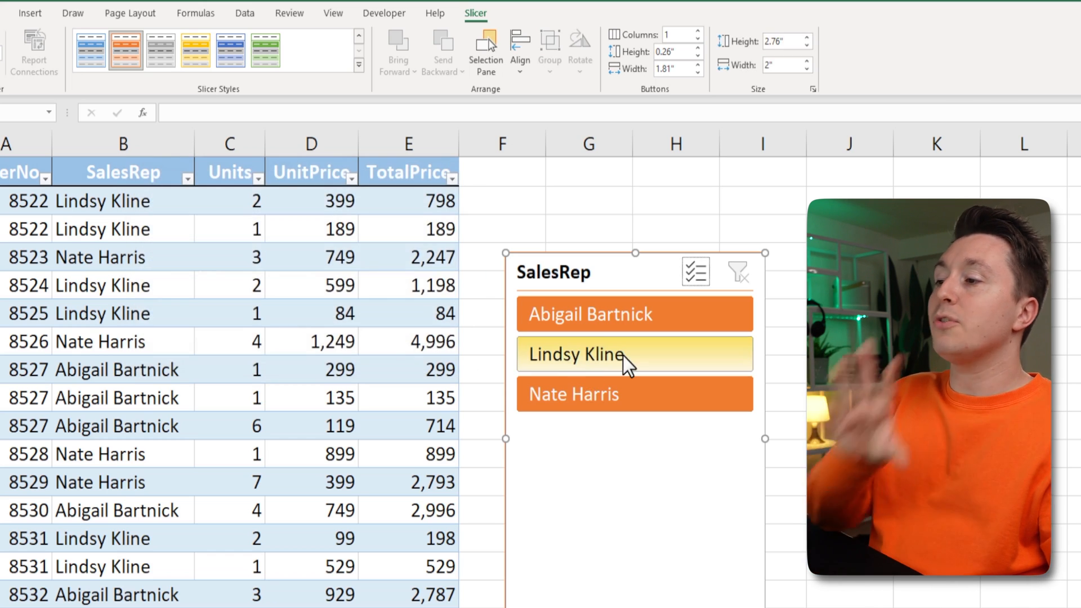
pyautogui.click(633, 394)
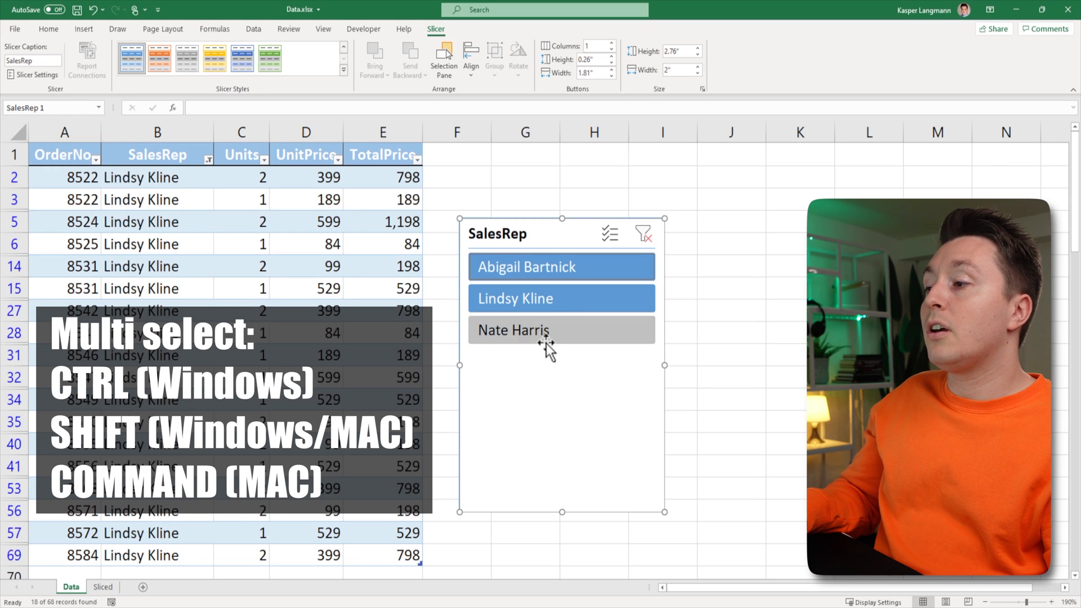
pyautogui.click(561, 267)
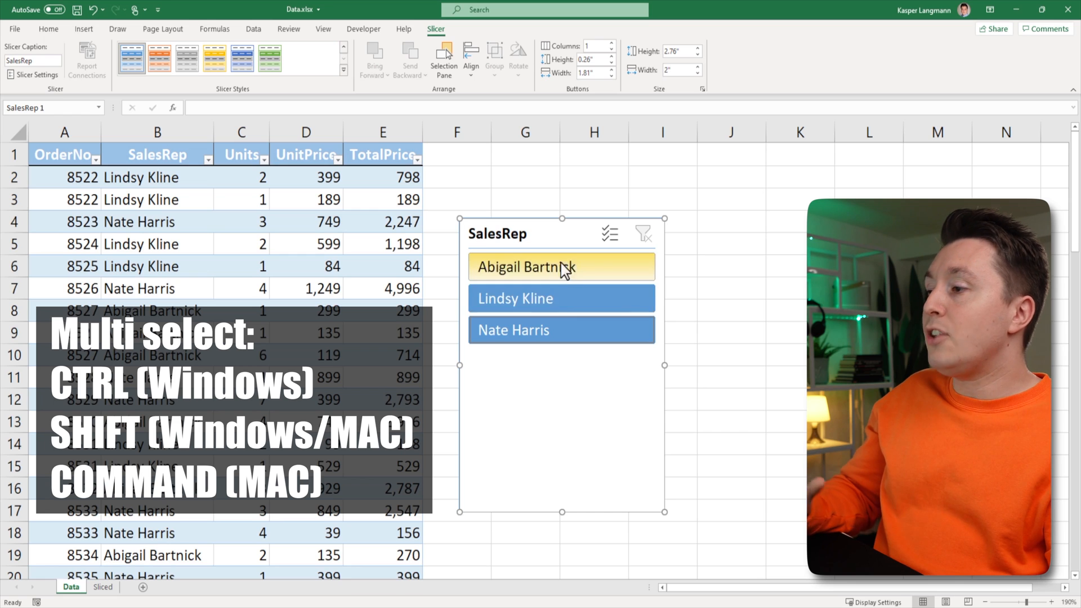